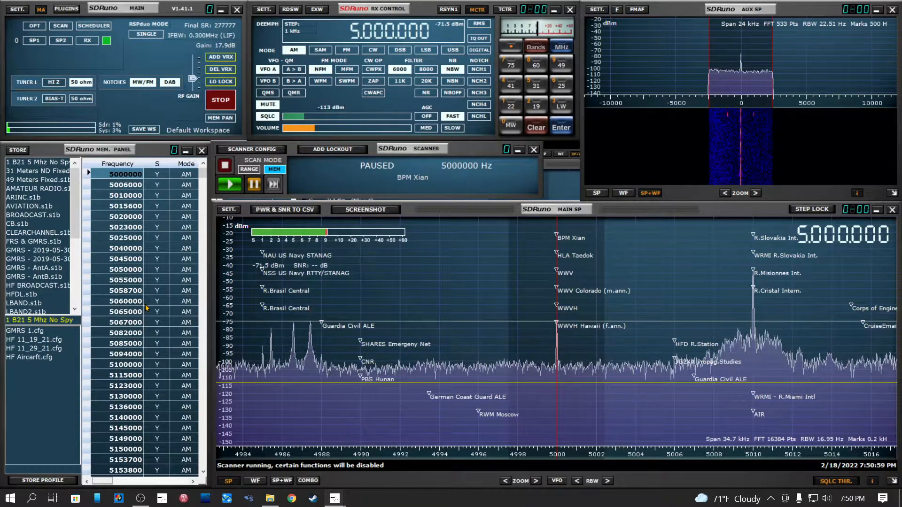
{"action": "mouse_move", "coordinate": [388, 290]}
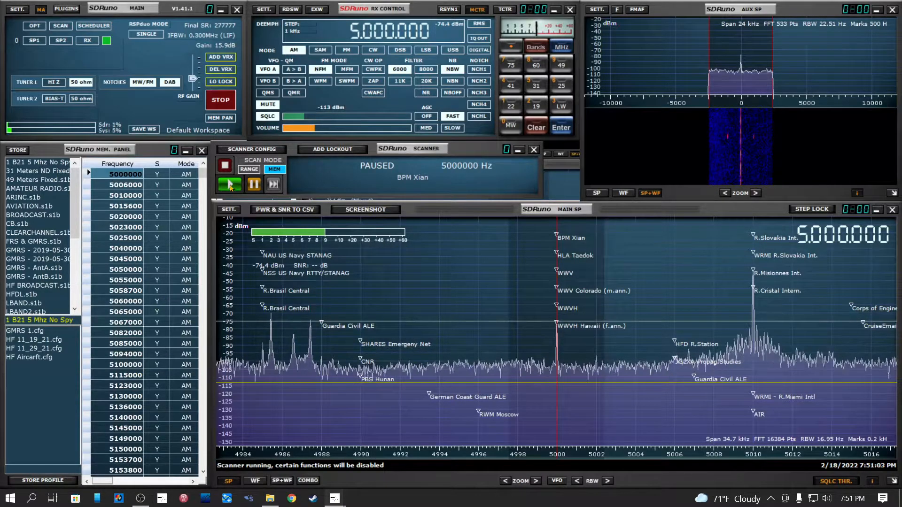
Step: Resume the memory scanner so it steps to and holds on 5,015,600 Hz, CruiseEmail
{"action": "left_click", "coordinate": [229, 184]}
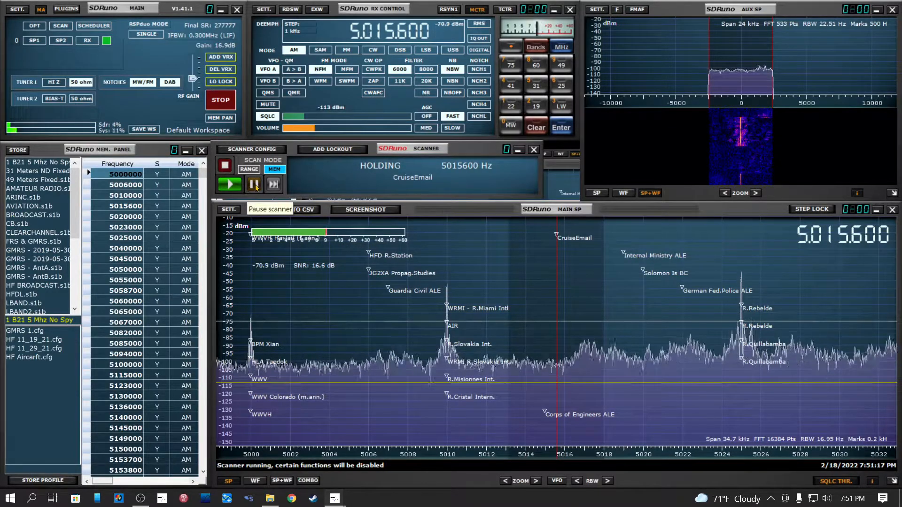
Step: Pause on 5,015,600 Hz, review the 10-second hold and -75 dBm threshold, and dismiss the config
{"action": "left_click", "coordinate": [254, 184]}
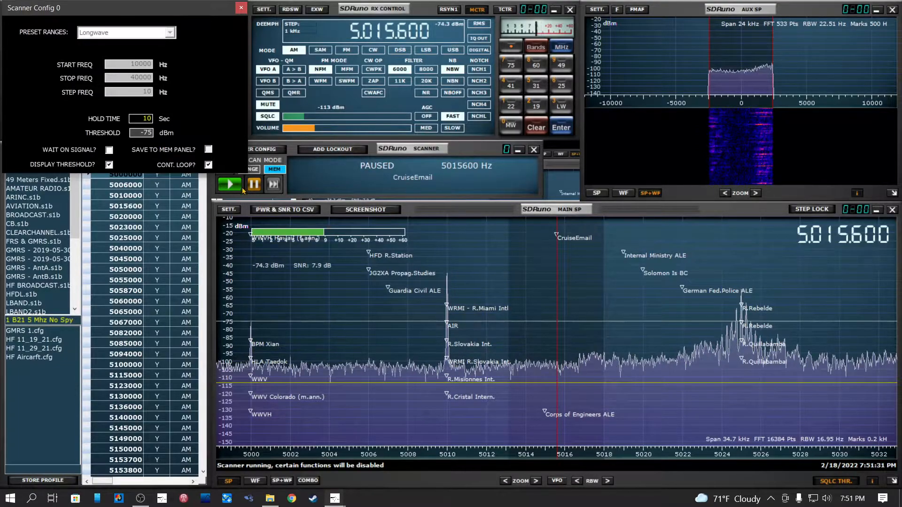
{"action": "mouse_move", "coordinate": [288, 119]}
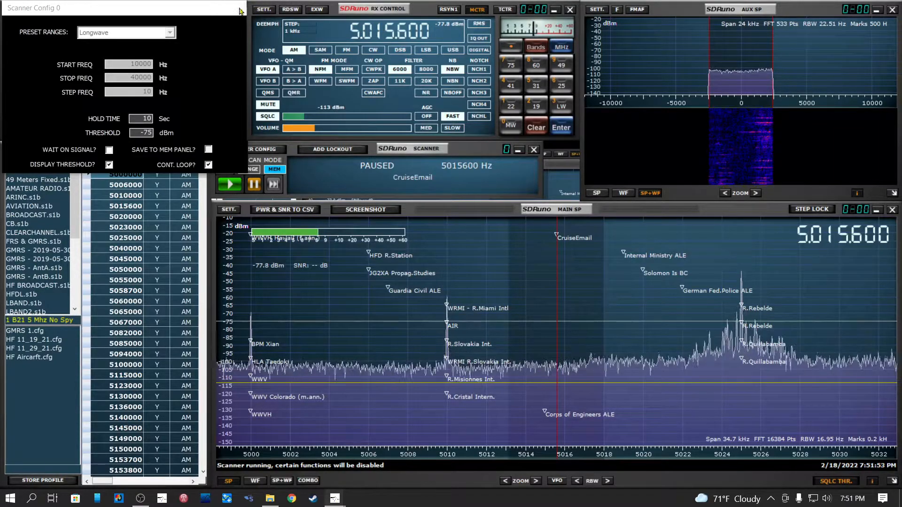
{"action": "left_click", "coordinate": [240, 11]}
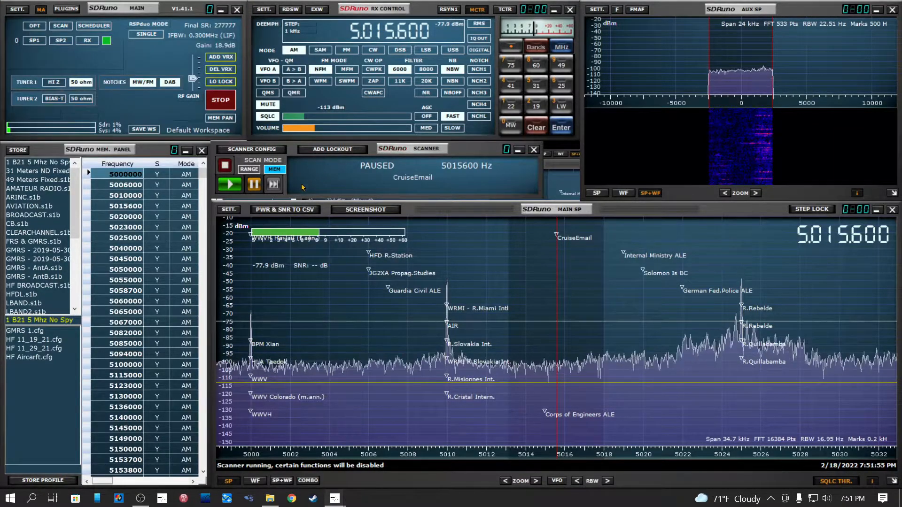
Step: Restart scanning so it works up the list and holds on 5,808,000 Hz, RUS
{"action": "left_click", "coordinate": [229, 184]}
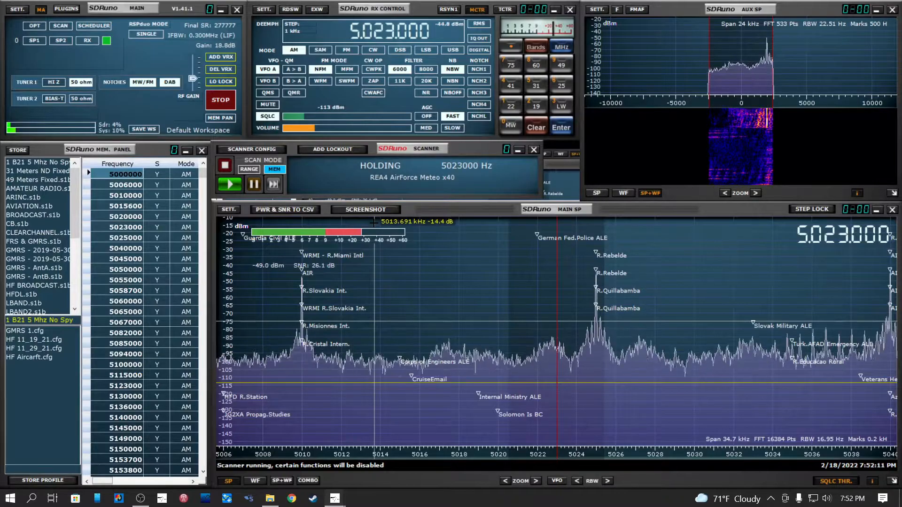
{"action": "left_click", "coordinate": [253, 184]}
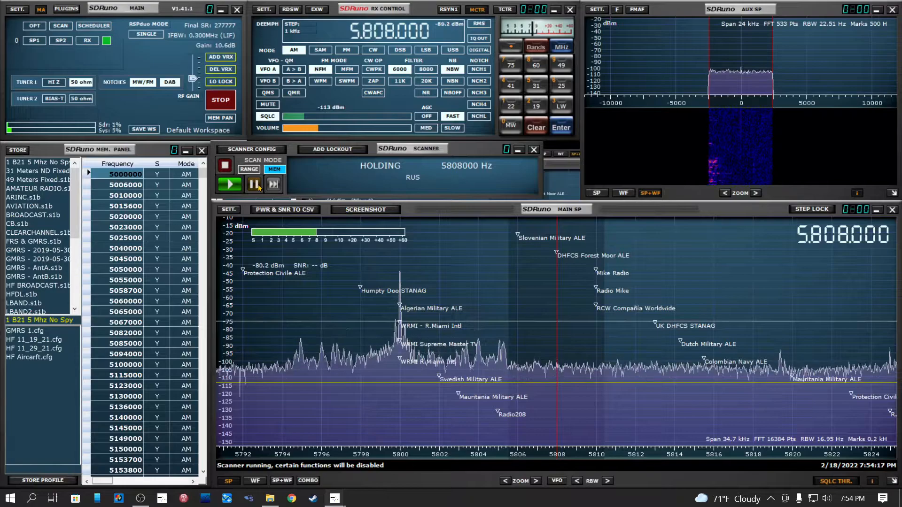
Step: Pause to listen on RUS, then pause again on 5,930,000 Hz, World Music Radio
{"action": "left_click", "coordinate": [253, 184]}
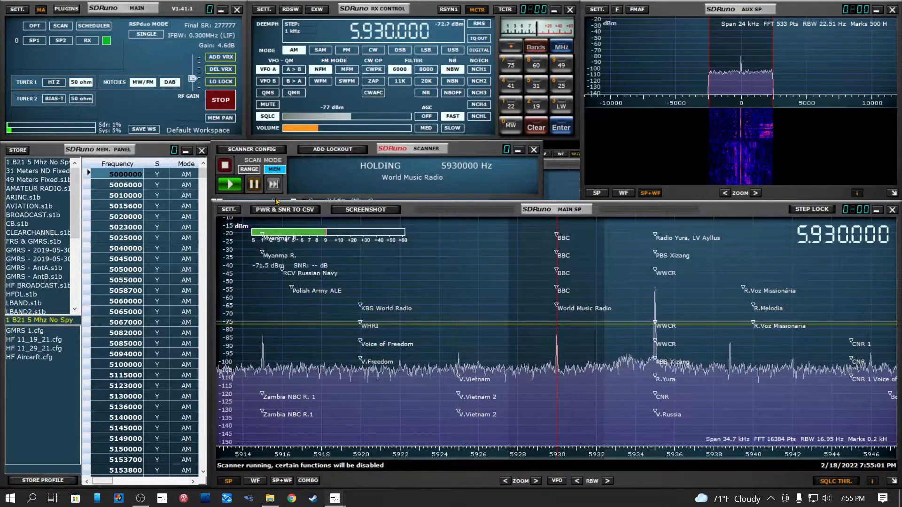
{"action": "left_click", "coordinate": [254, 184]}
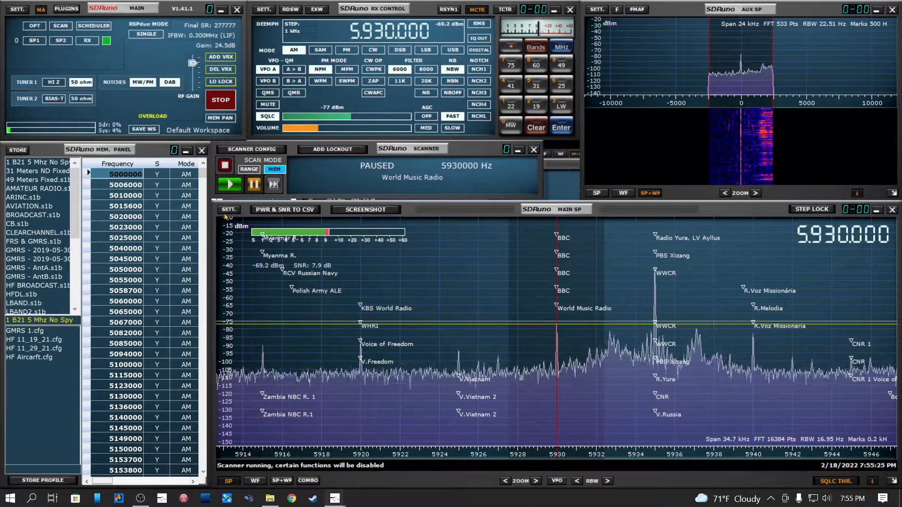
{"action": "mouse_move", "coordinate": [644, 338]}
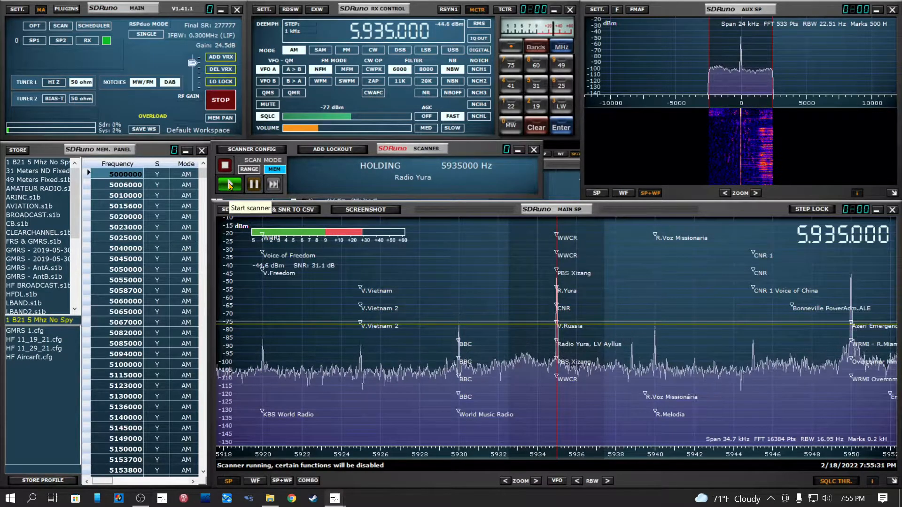
Step: Continue past Radio Yura and PBS Xinjiang until the scanner holds on 5,970,000 Hz
{"action": "left_click", "coordinate": [253, 185]}
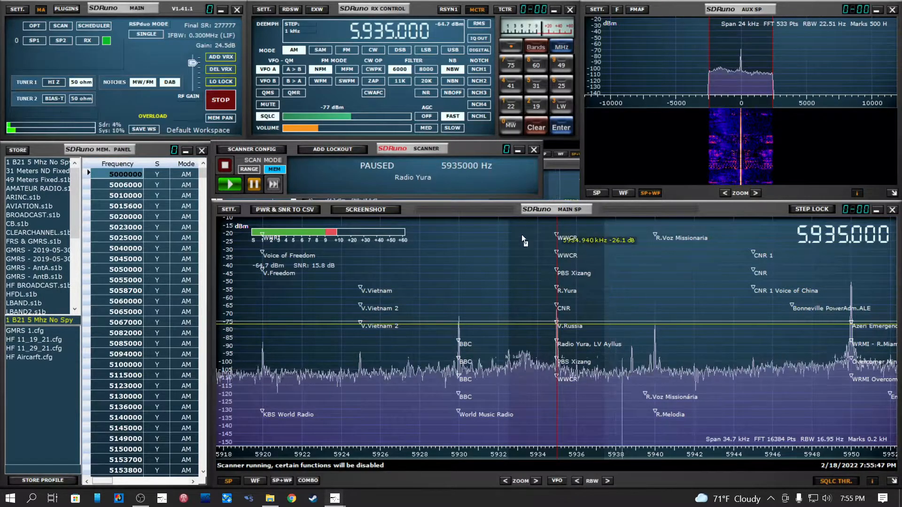
{"action": "left_click", "coordinate": [230, 184]}
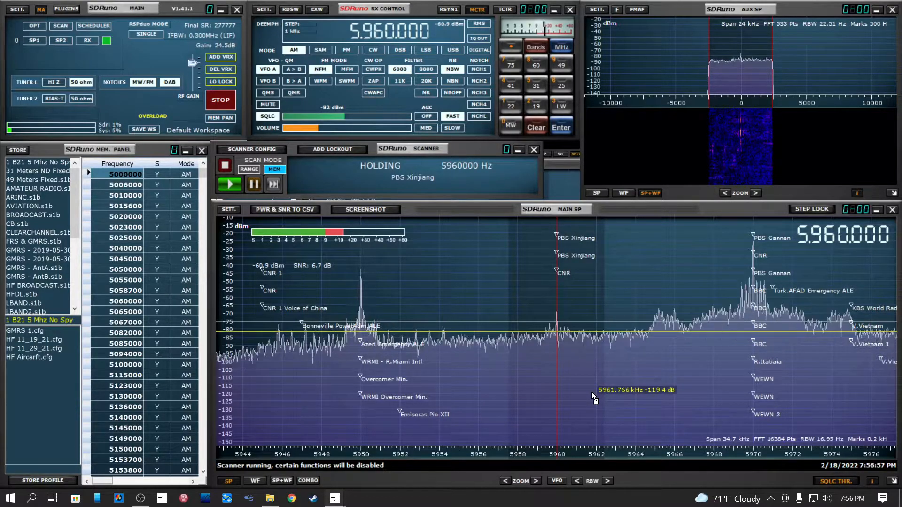
{"action": "mouse_move", "coordinate": [412, 222]}
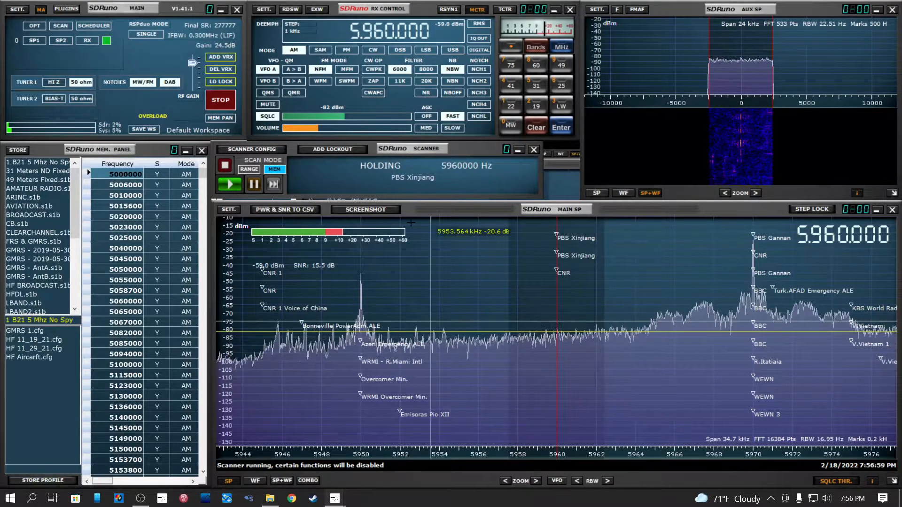
{"action": "left_click", "coordinate": [253, 183]}
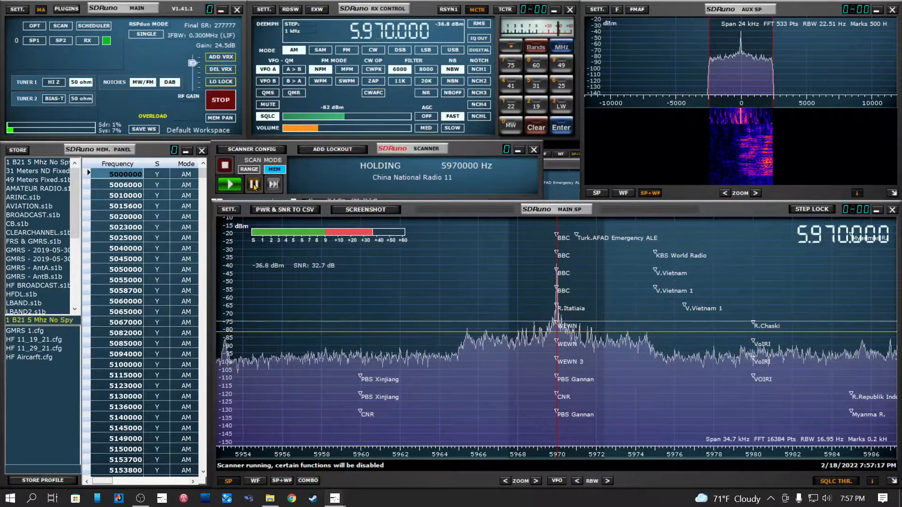
Step: Pause the scanner on 5,970,000 Hz, China National Radio 11
{"action": "left_click", "coordinate": [254, 184]}
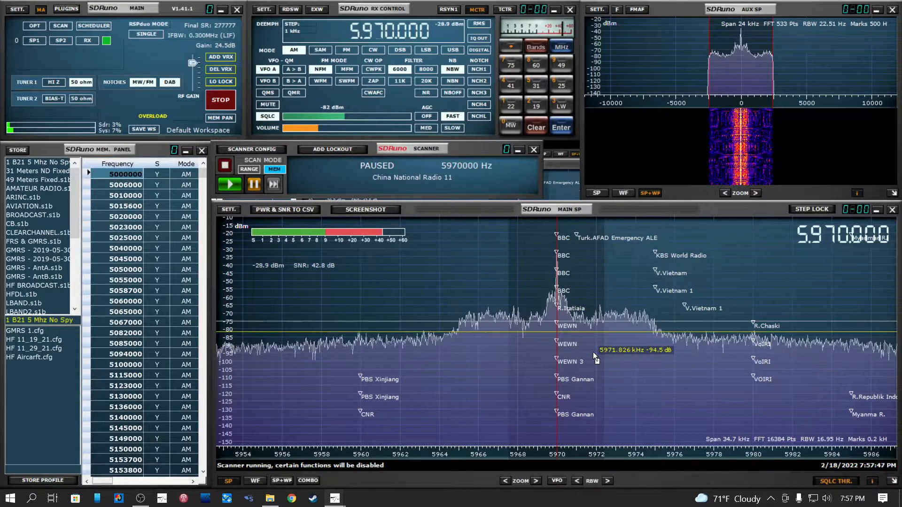
{"action": "mouse_move", "coordinate": [584, 267]}
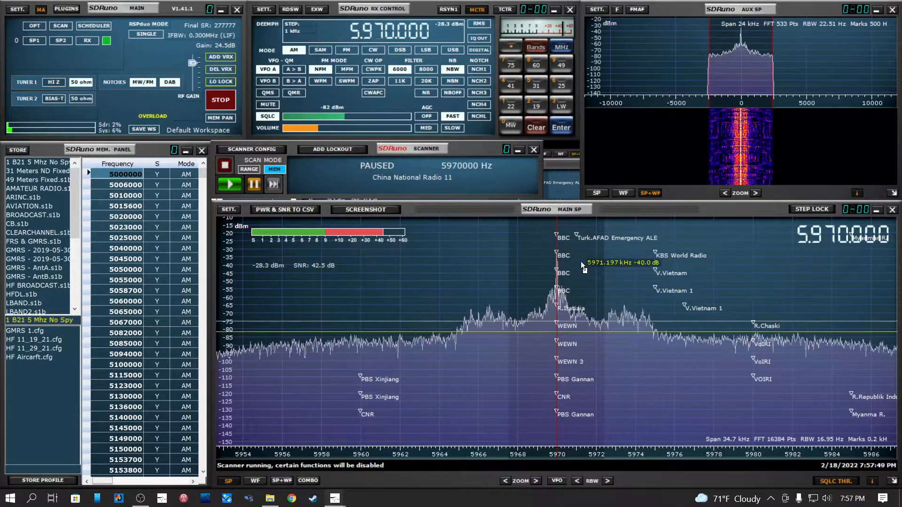
{"action": "mouse_move", "coordinate": [563, 413]}
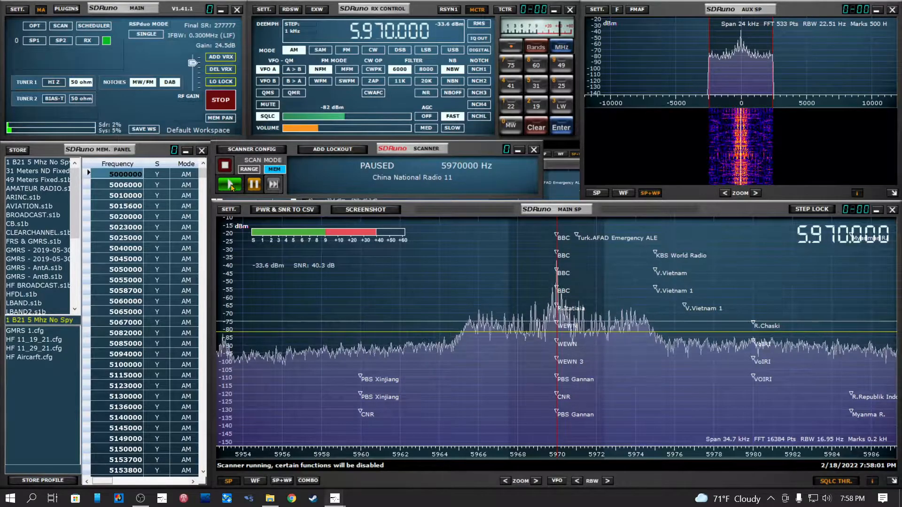
Step: Scan onward and pause on 5,990,000 Hz, China Radio International
{"action": "left_click", "coordinate": [229, 185]}
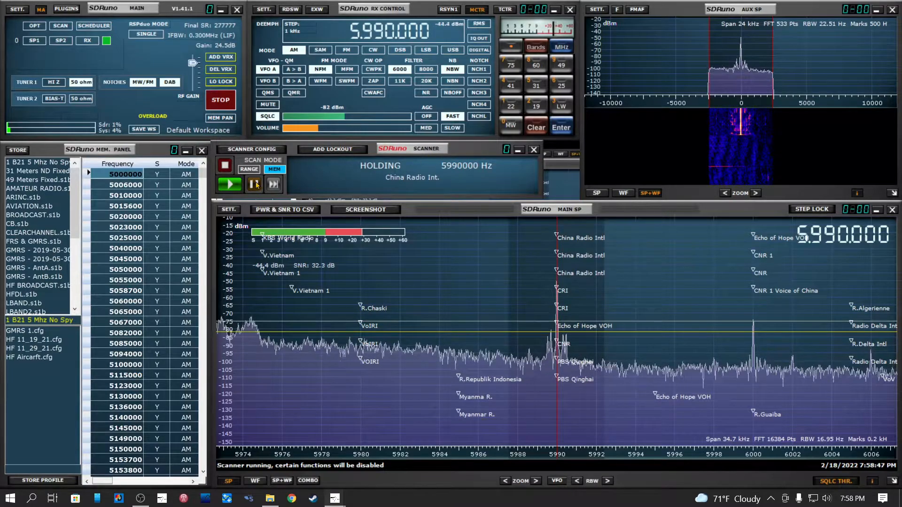
{"action": "left_click", "coordinate": [253, 184]}
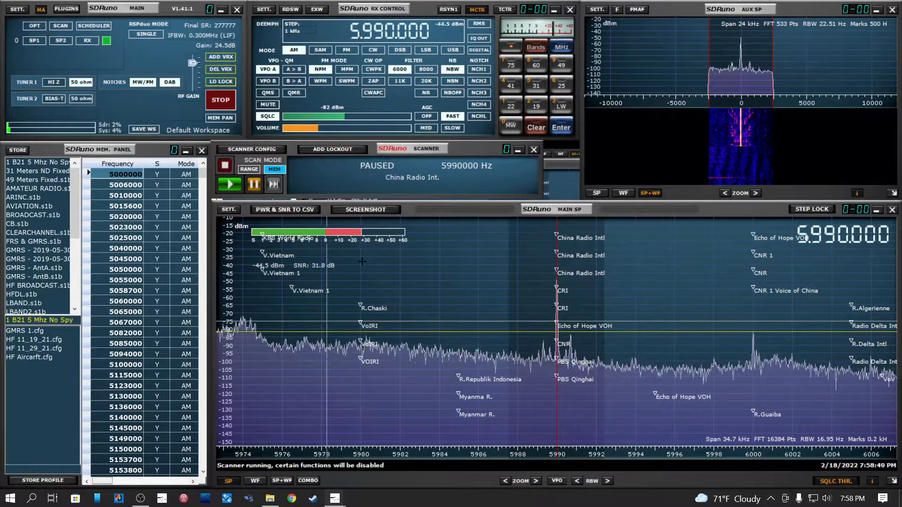
{"action": "mouse_move", "coordinate": [445, 332]}
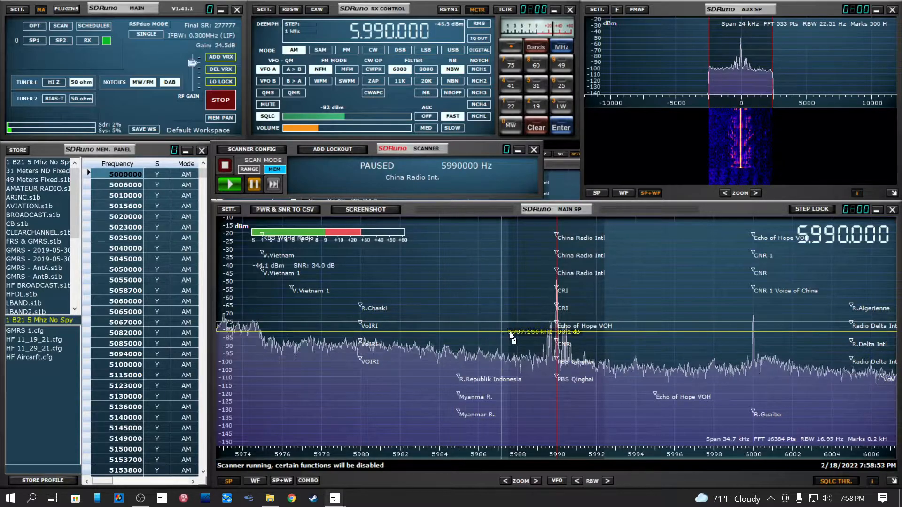
{"action": "mouse_move", "coordinate": [598, 322]}
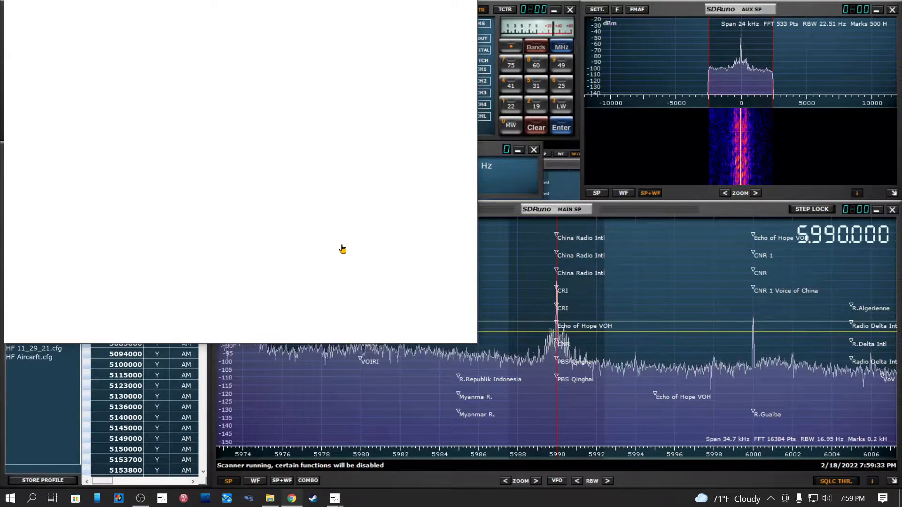
{"action": "mouse_move", "coordinate": [340, 251]}
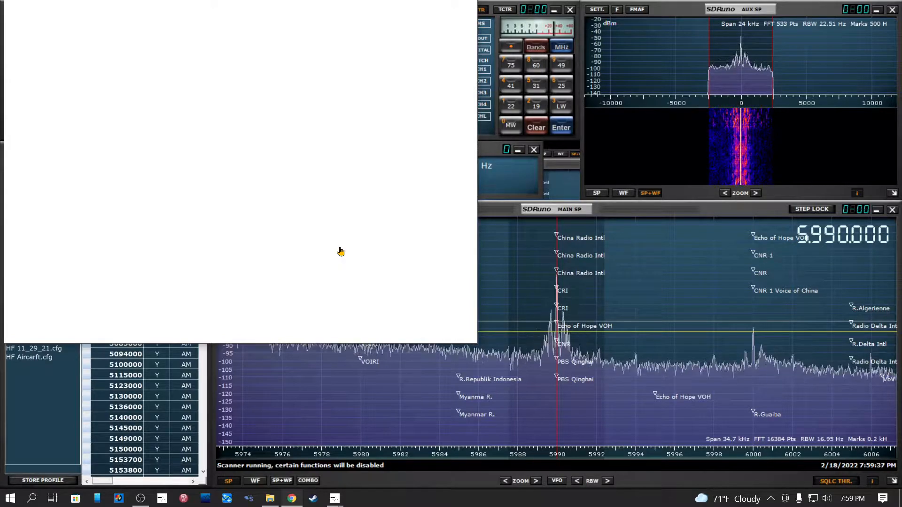
{"action": "mouse_move", "coordinate": [369, 238]}
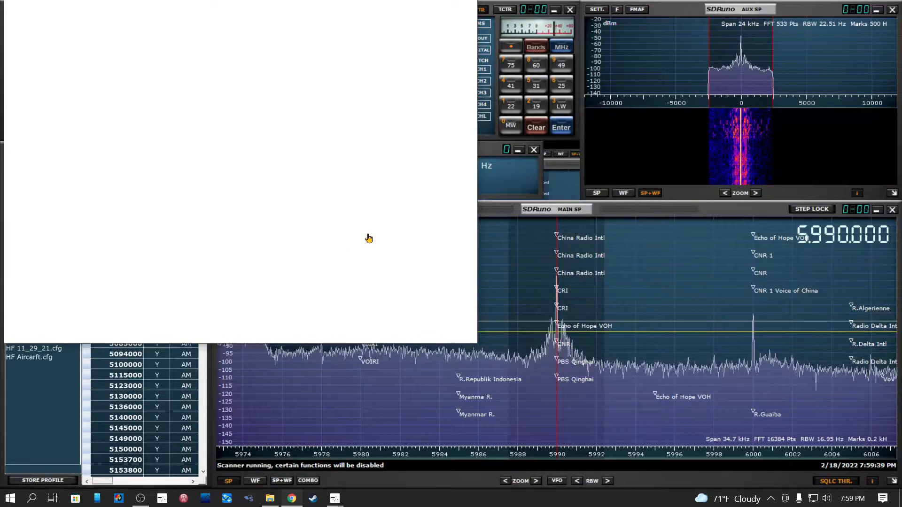
{"action": "mouse_move", "coordinate": [312, 217]}
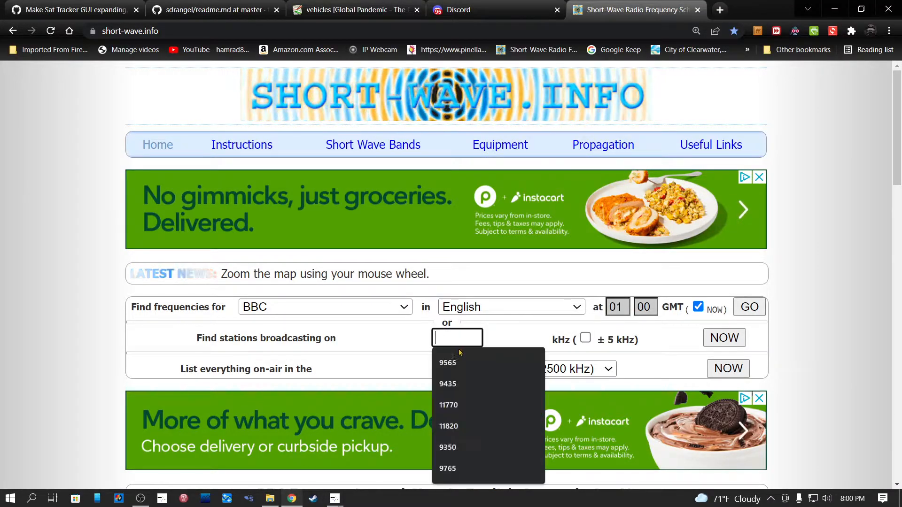
Step: Enter 5990 as the kHz frequency in short-wave.info's station finder
{"action": "left_click", "coordinate": [447, 362]}
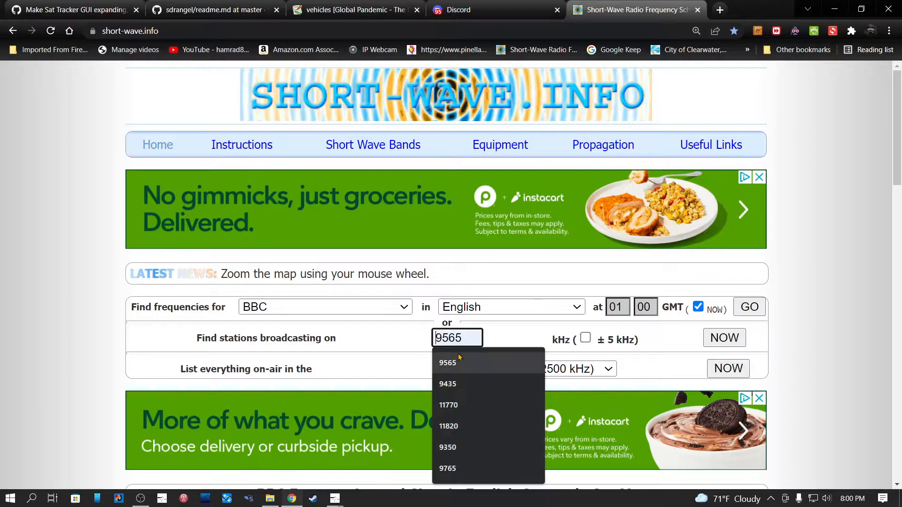
{"action": "type", "text": "5990"}
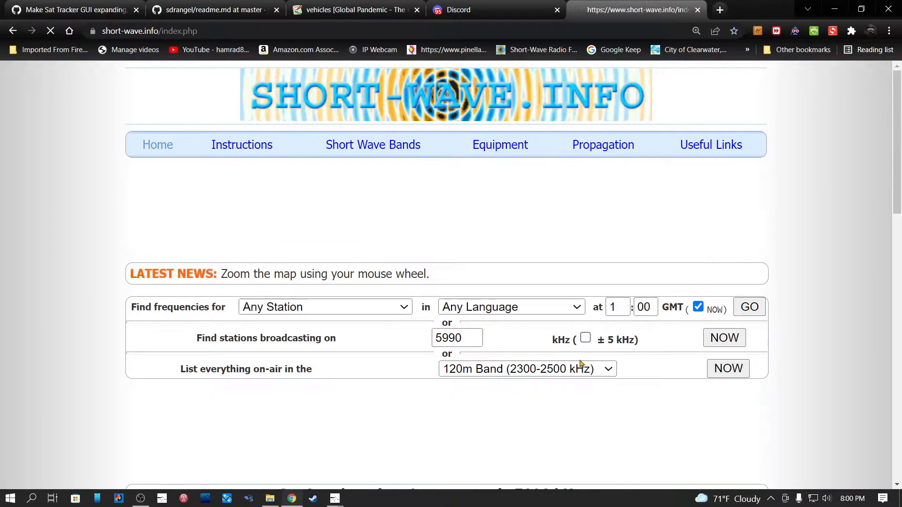
Step: Run the 5990 kHz lookup and scroll to the 17-station list including China Radio International
{"action": "left_click", "coordinate": [723, 337]}
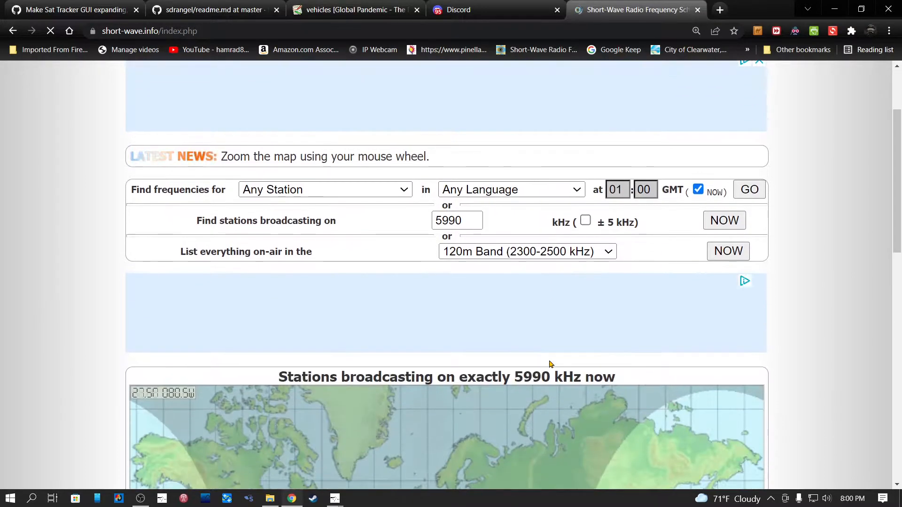
{"action": "scroll", "scroll_direction": "down", "scroll_amount": 3}
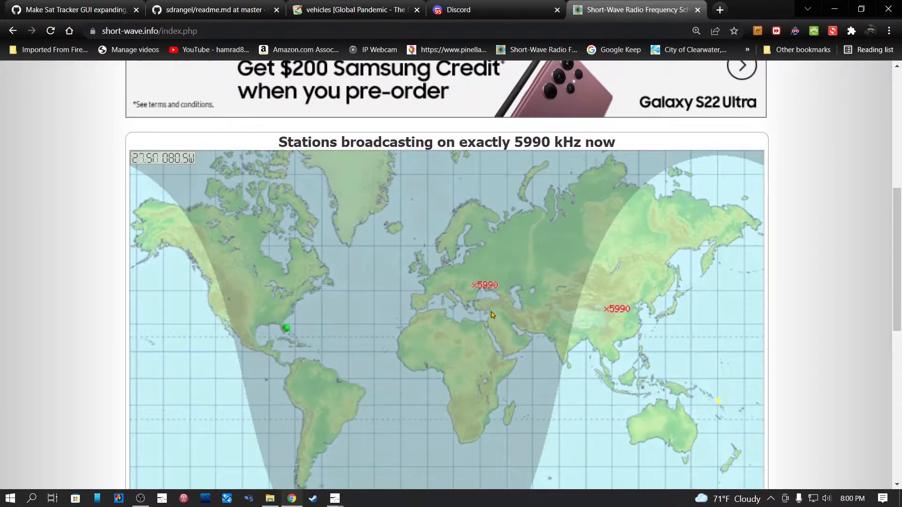
{"action": "mouse_move", "coordinate": [338, 345]}
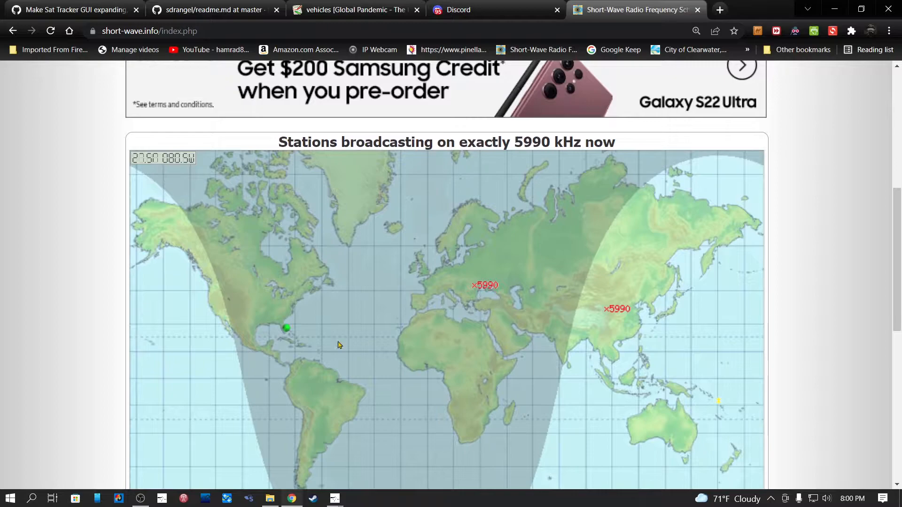
{"action": "scroll", "scroll_direction": "down", "scroll_amount": 3}
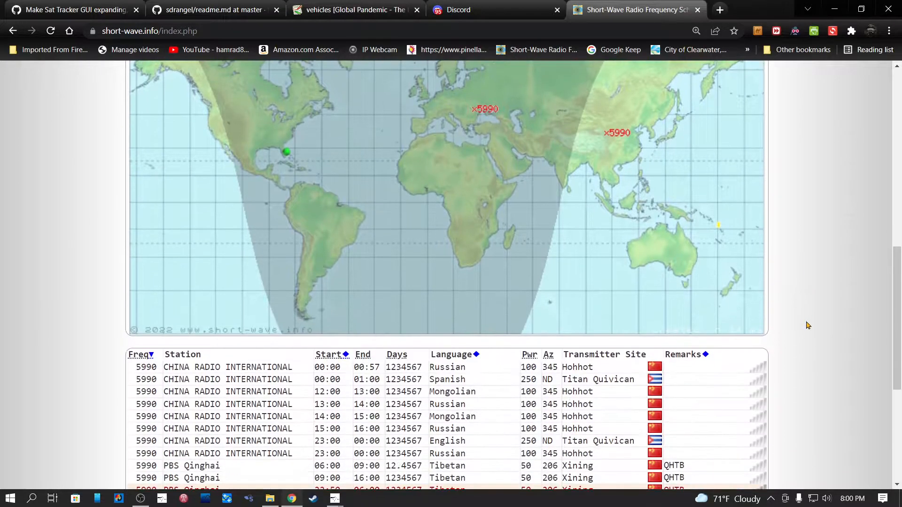
{"action": "scroll", "scroll_direction": "down", "scroll_amount": 3}
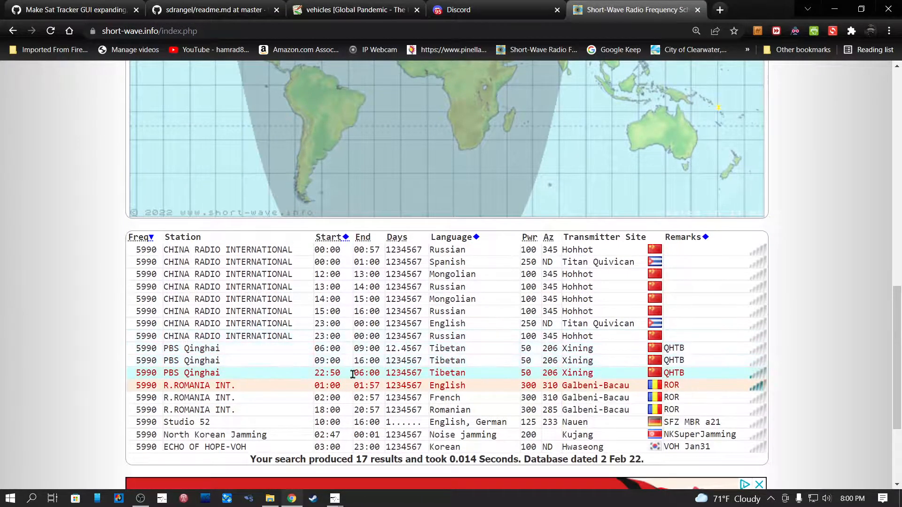
{"action": "mouse_move", "coordinate": [259, 384]}
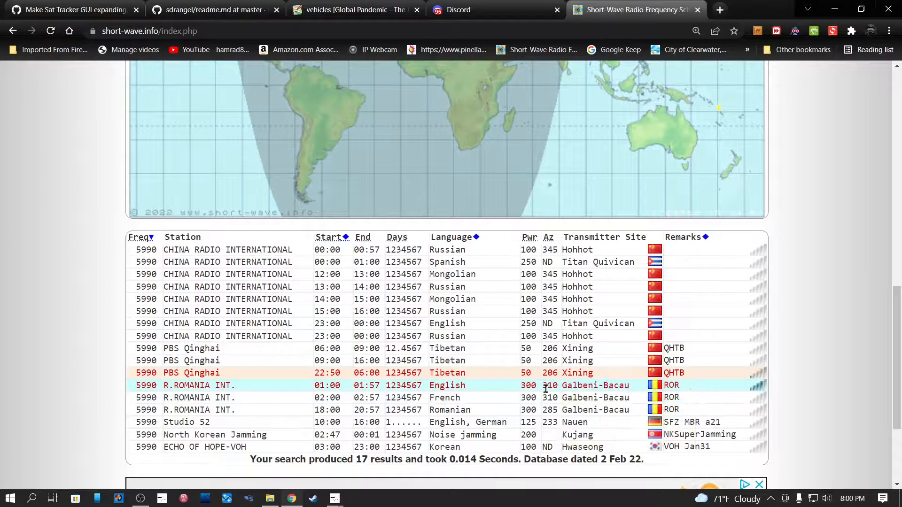
{"action": "mouse_move", "coordinate": [448, 386]}
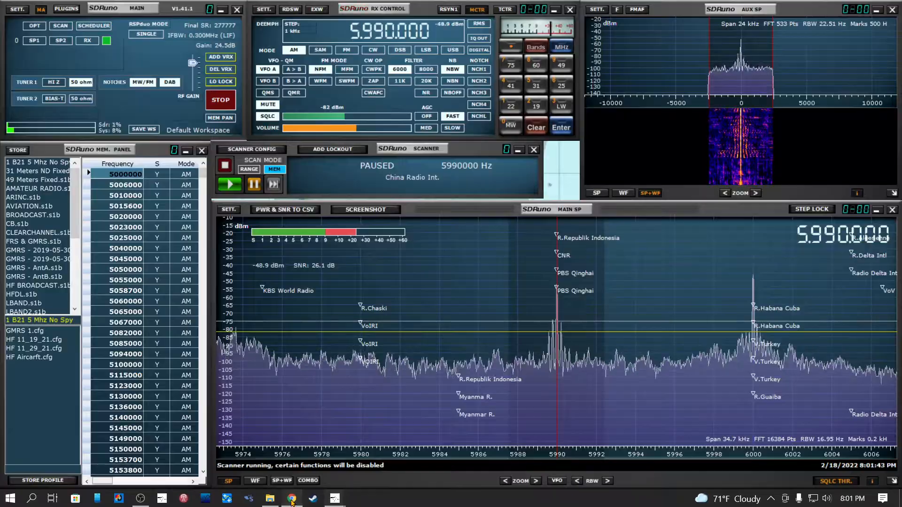
{"action": "left_click", "coordinate": [291, 498]}
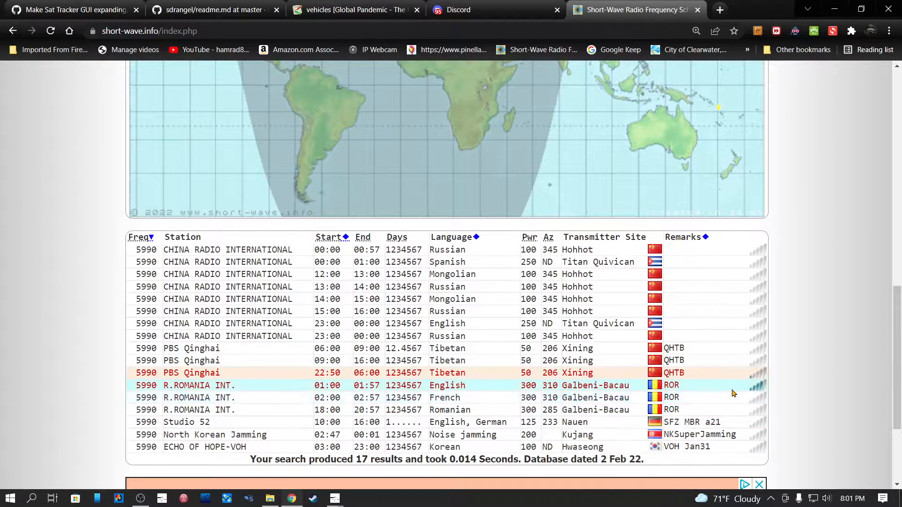
{"action": "mouse_move", "coordinate": [755, 394]}
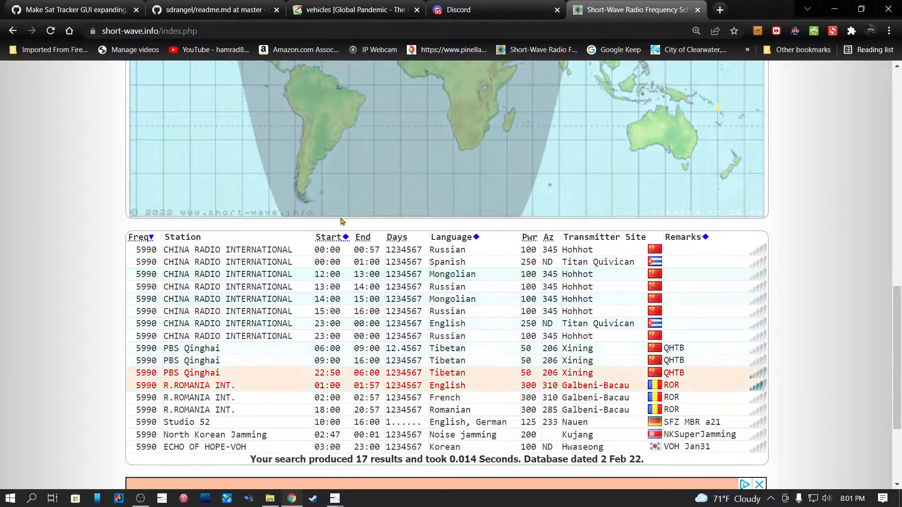
{"action": "mouse_move", "coordinate": [447, 385]}
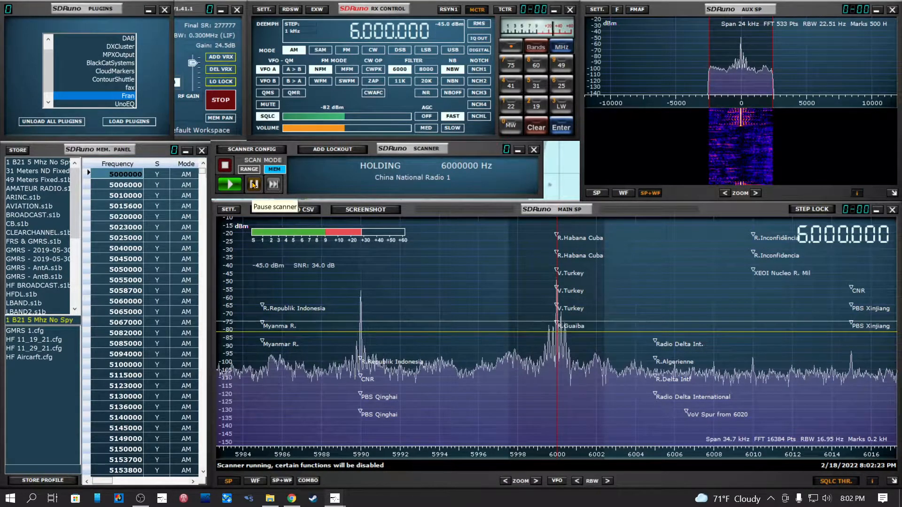
Step: Pause the scanner on 6,000,000 Hz, China National Radio 1
{"action": "left_click", "coordinate": [254, 184]}
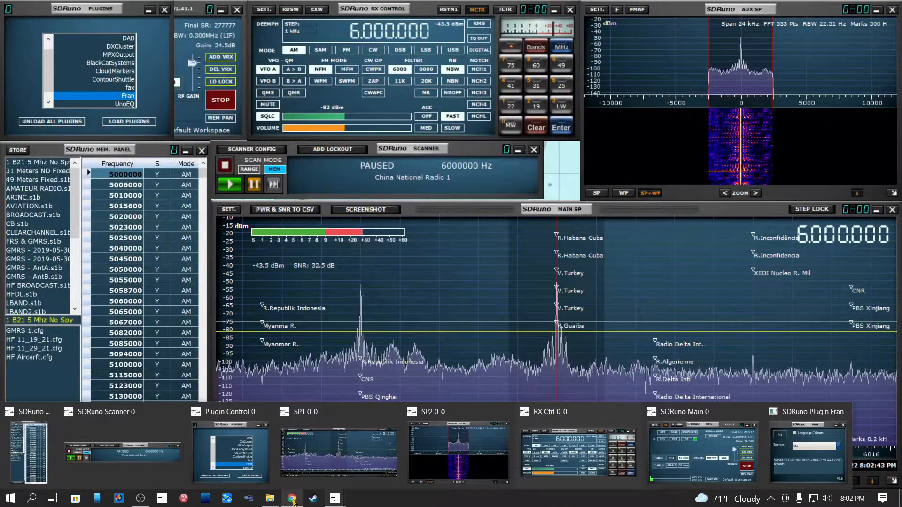
Step: Look up stations broadcasting on 6000 kHz now and scroll to the map and results table
{"action": "left_click", "coordinate": [291, 498]}
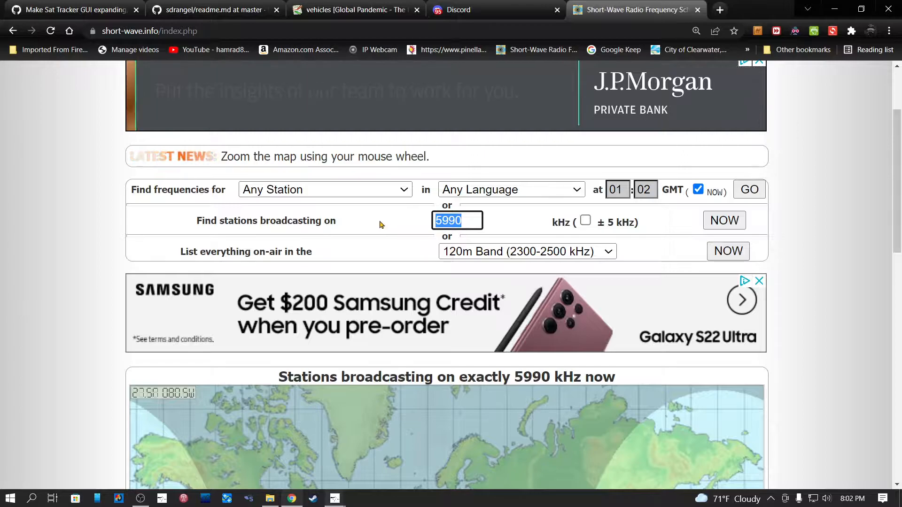
{"action": "type", "text": "6000"}
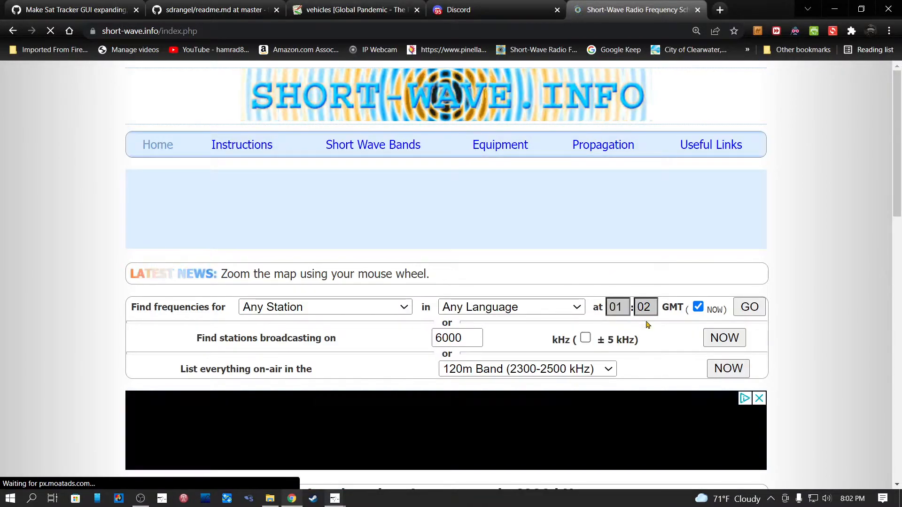
{"action": "left_click", "coordinate": [724, 337]}
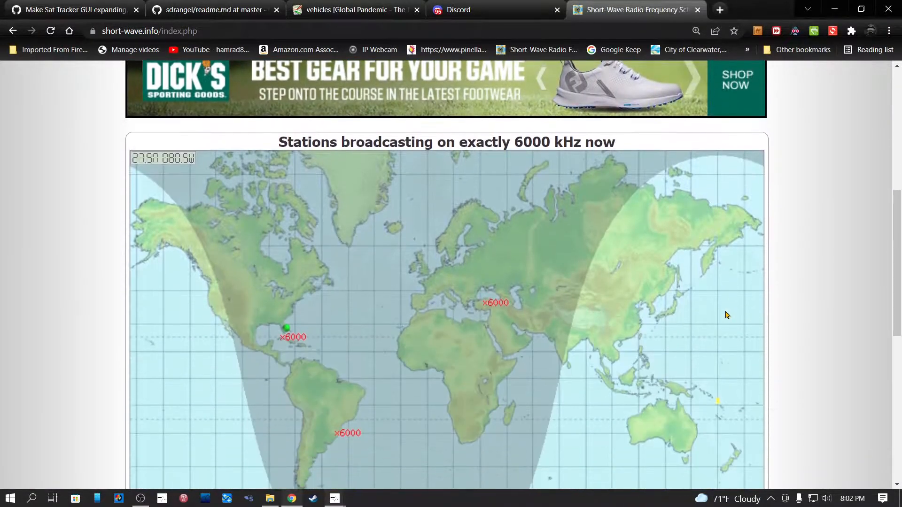
{"action": "scroll", "scroll_direction": "down", "scroll_amount": 3}
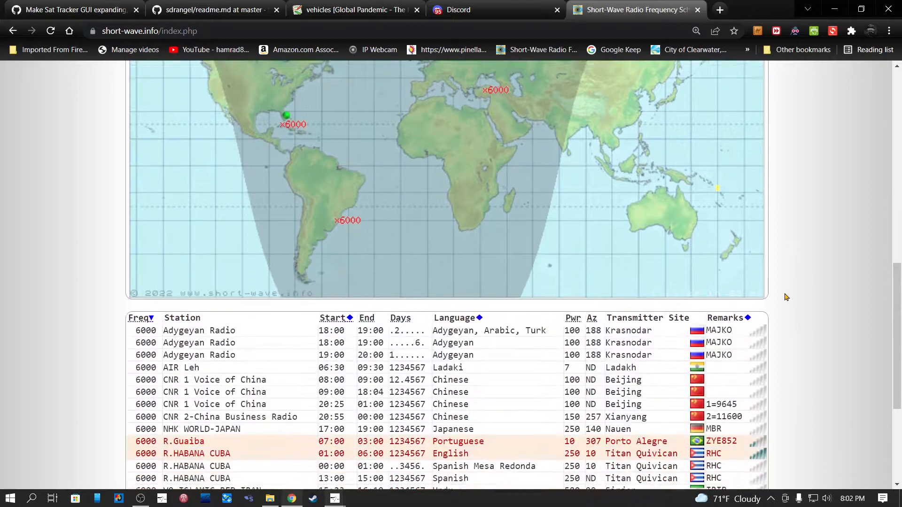
{"action": "scroll", "scroll_direction": "down", "scroll_amount": 3}
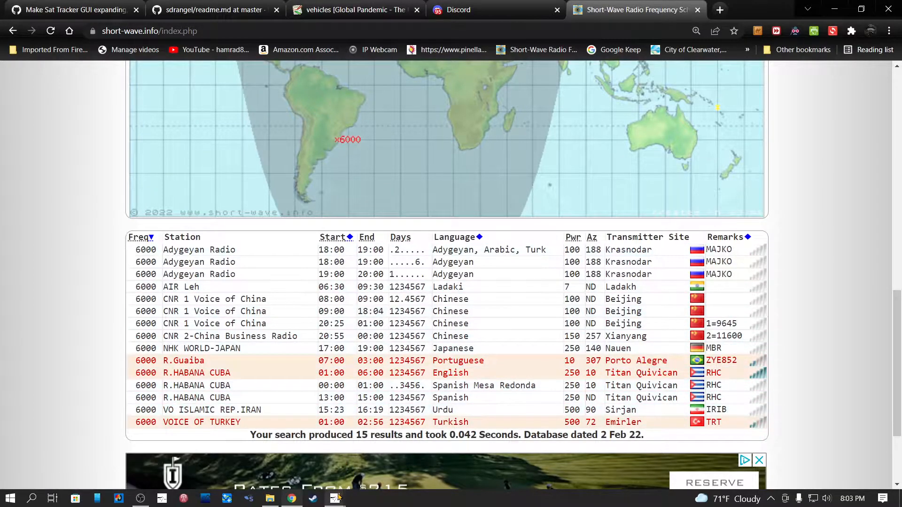
{"action": "mouse_move", "coordinate": [334, 498]}
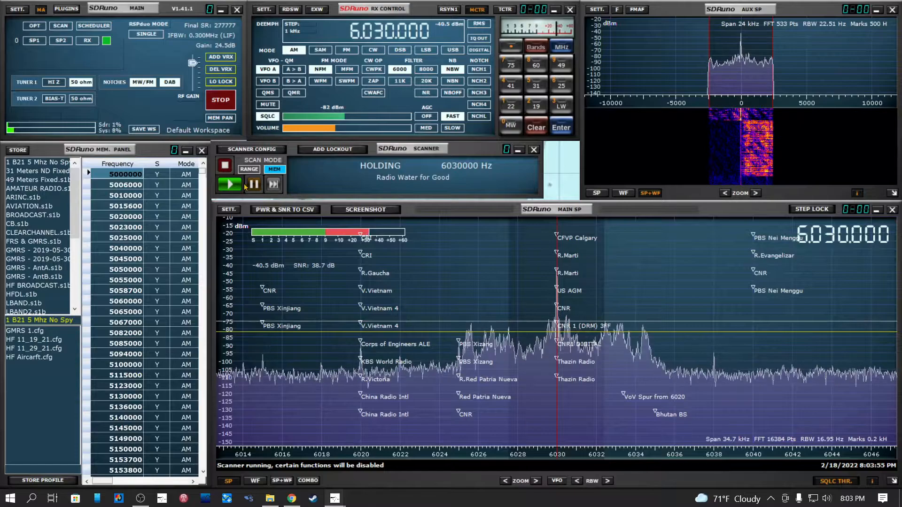
Step: Resume the scan, pause it when it holds on 6050 kHz, and switch to the browser
{"action": "left_click", "coordinate": [252, 184]}
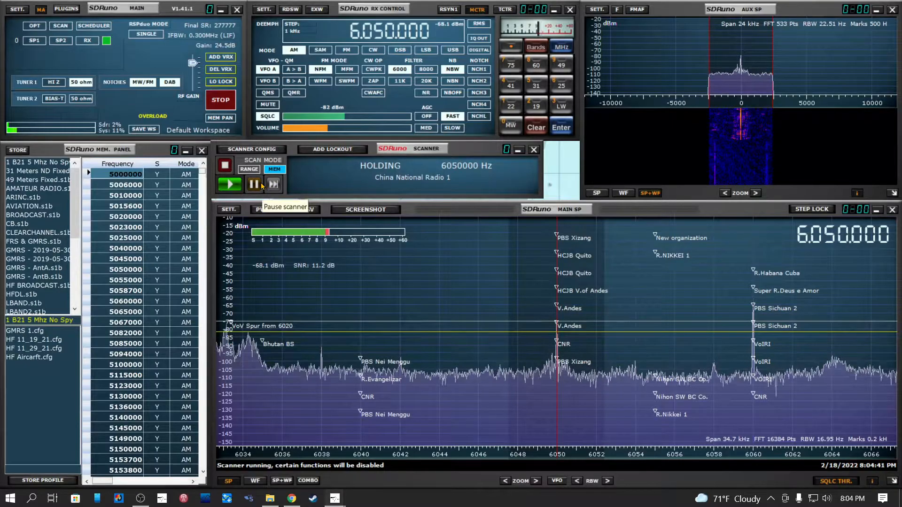
{"action": "left_click", "coordinate": [254, 184]}
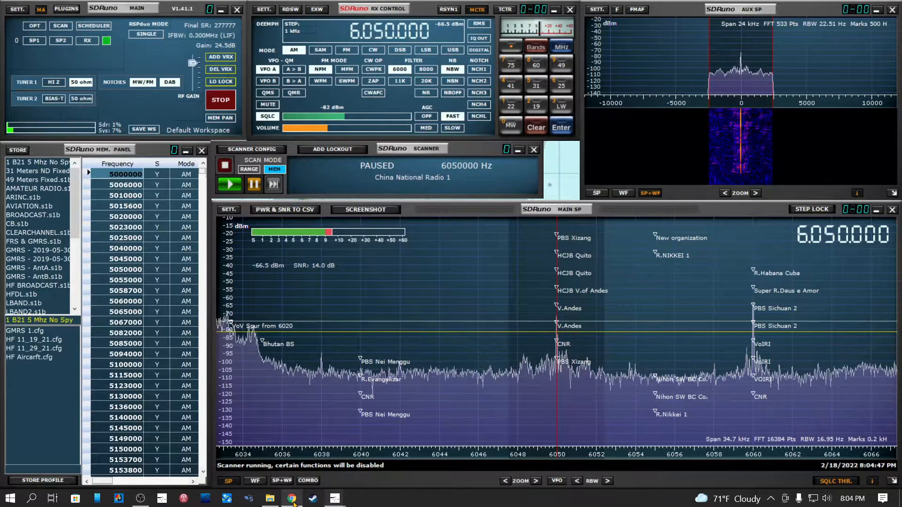
{"action": "left_click", "coordinate": [291, 498]}
{"action": "type", "text": "60"}
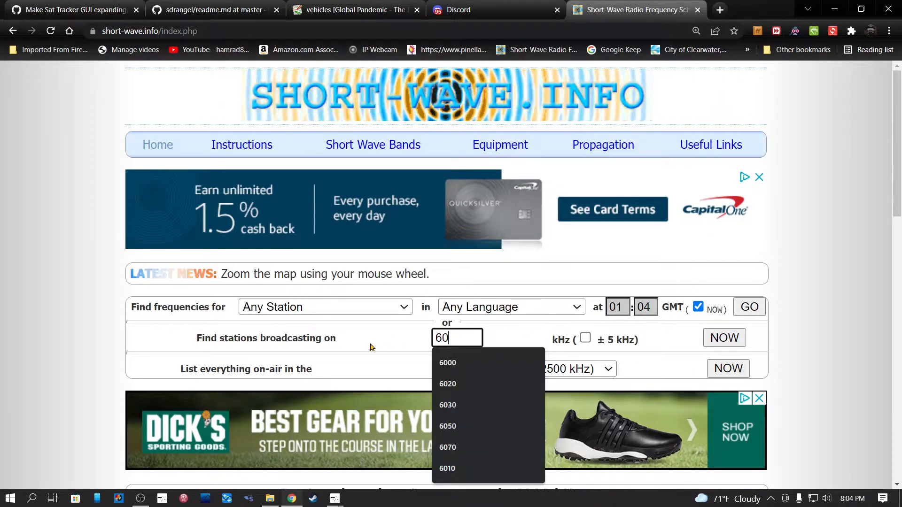
Step: Look up stations broadcasting on 6050 kHz now and scroll to the HCJB QUITO map and results
{"action": "left_click", "coordinate": [447, 426]}
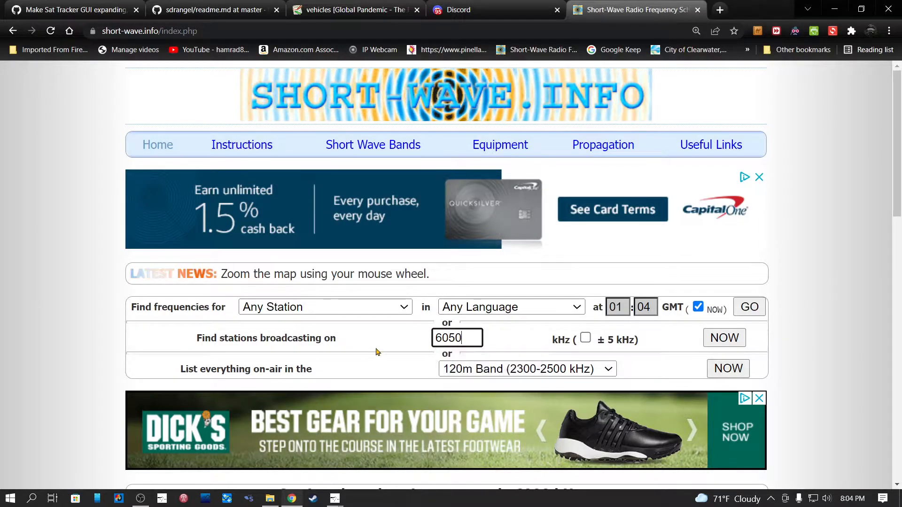
{"action": "left_click", "coordinate": [724, 337]}
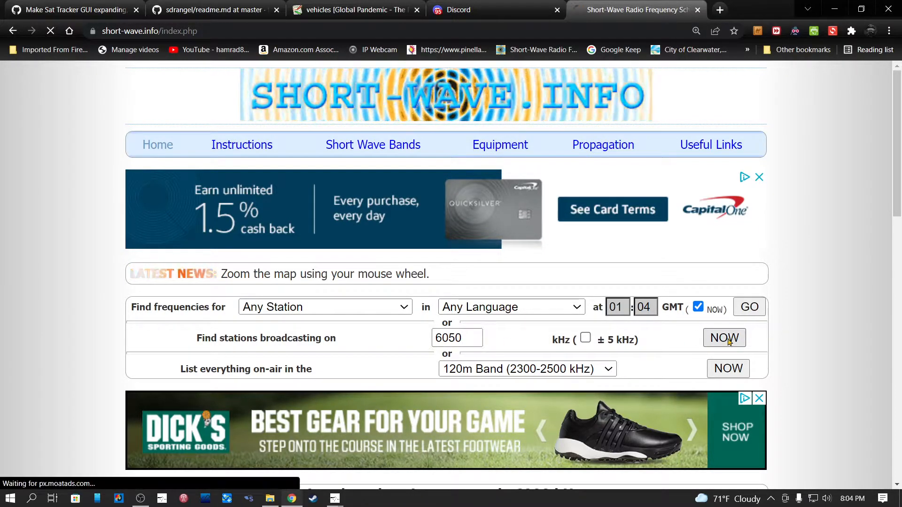
{"action": "left_click", "coordinate": [724, 337]}
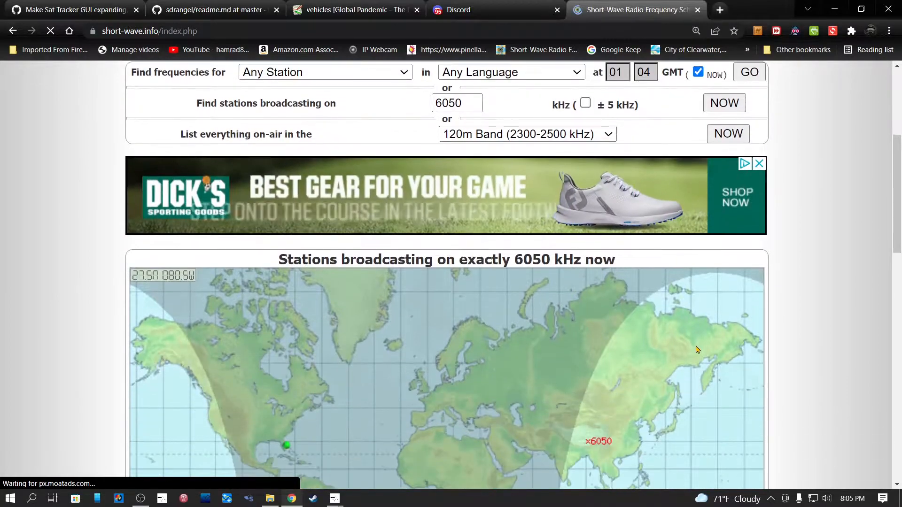
{"action": "scroll", "scroll_direction": "down", "scroll_amount": 3}
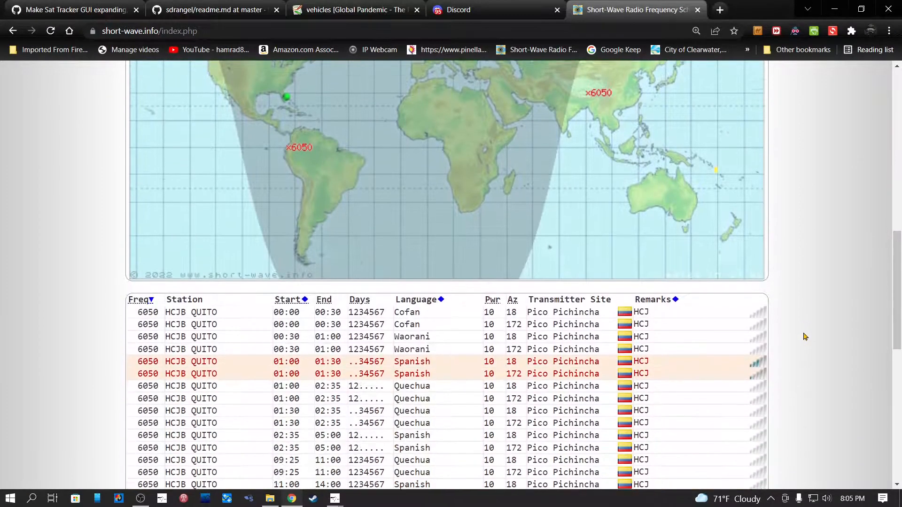
{"action": "scroll", "scroll_direction": "down", "scroll_amount": 3}
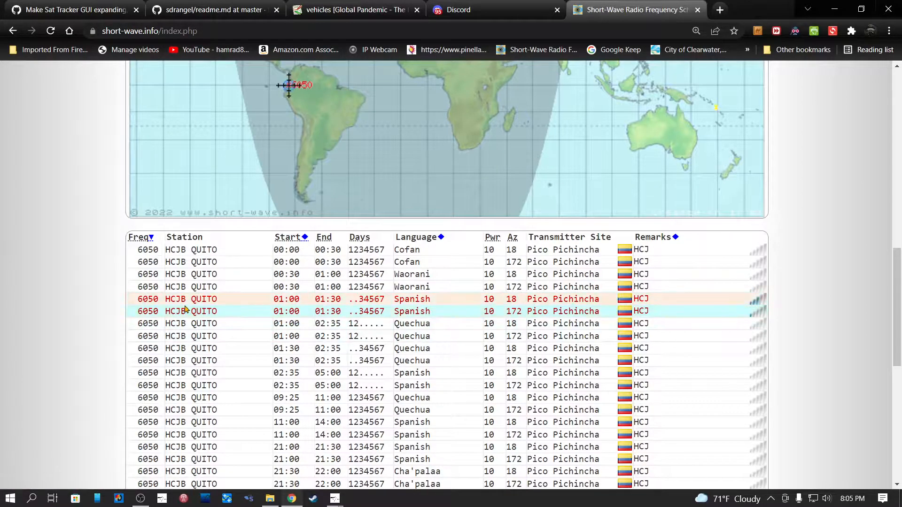
{"action": "mouse_move", "coordinate": [562, 311]}
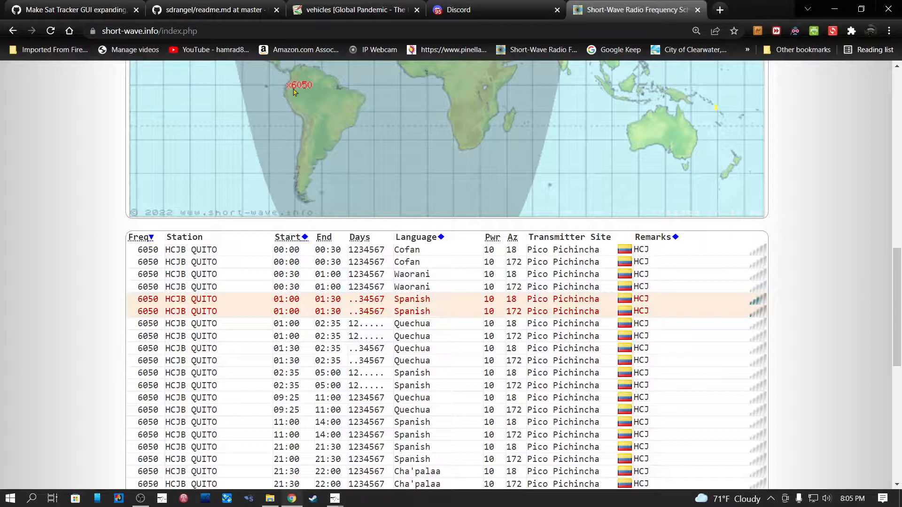
{"action": "mouse_move", "coordinate": [801, 285]}
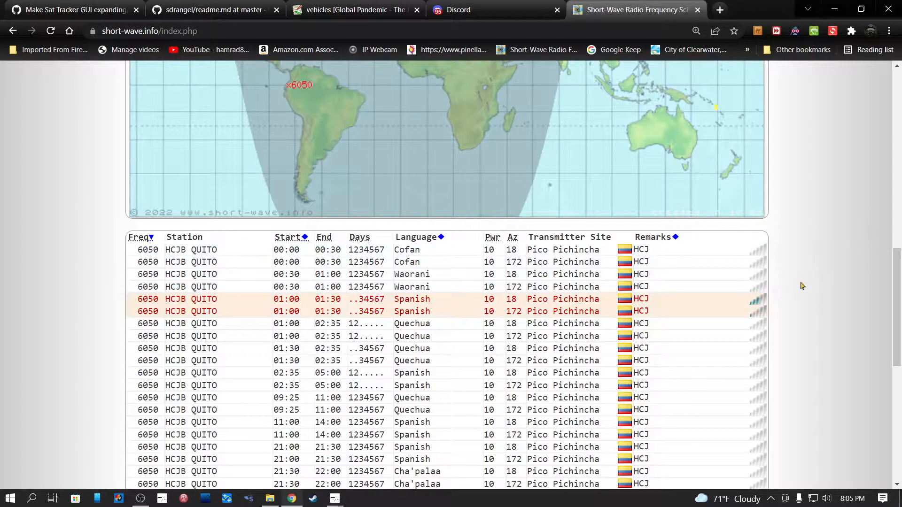
{"action": "mouse_move", "coordinate": [563, 298]}
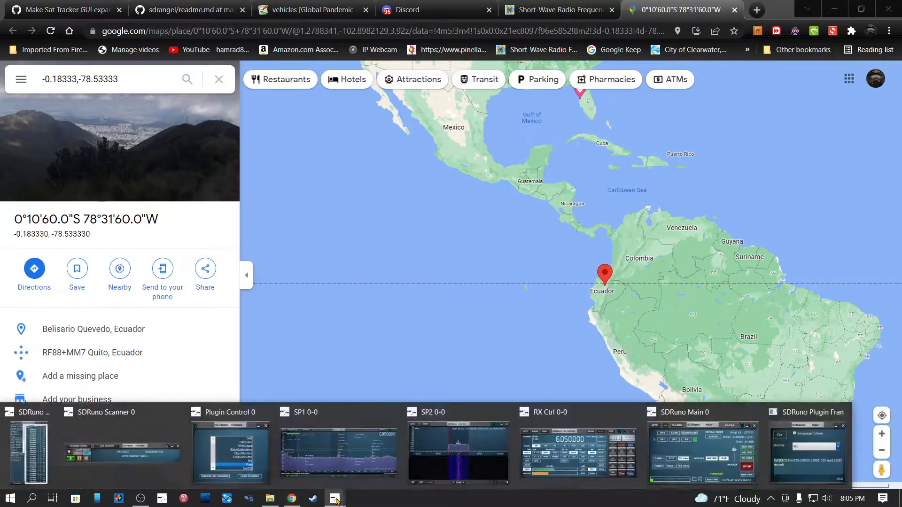
Step: Return from the Google Maps transmitter pin in Ecuador to the SDRuno radio windows
{"action": "left_click", "coordinate": [334, 498]}
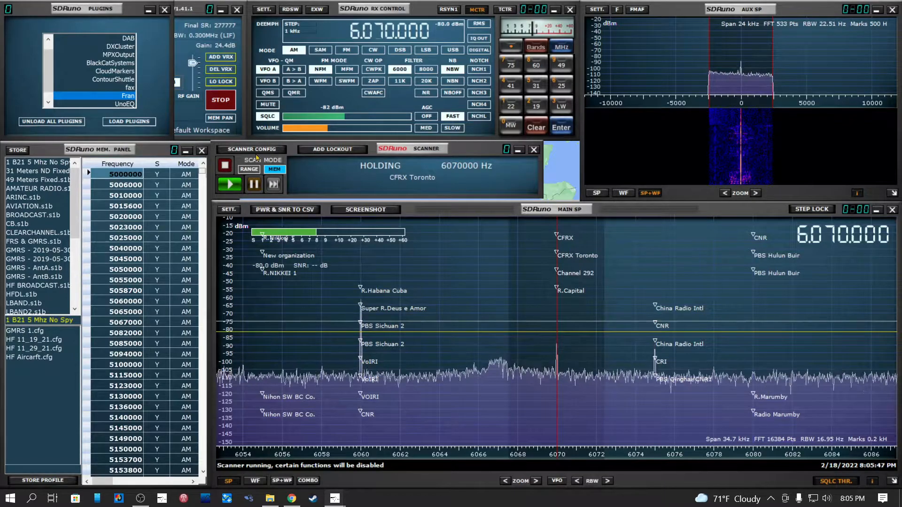
Step: Pause the scanner while it holds on 6070 kHz, CFRX Toronto
{"action": "left_click", "coordinate": [254, 183]}
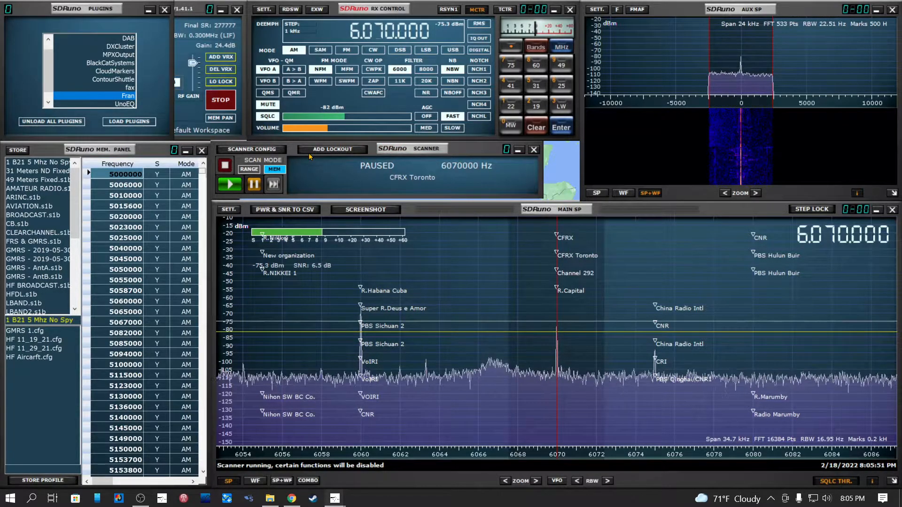
{"action": "mouse_move", "coordinate": [331, 149]}
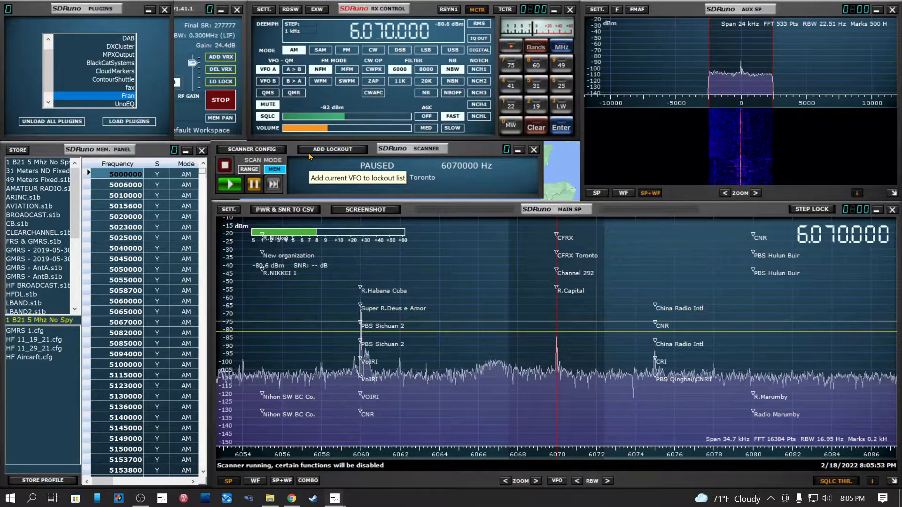